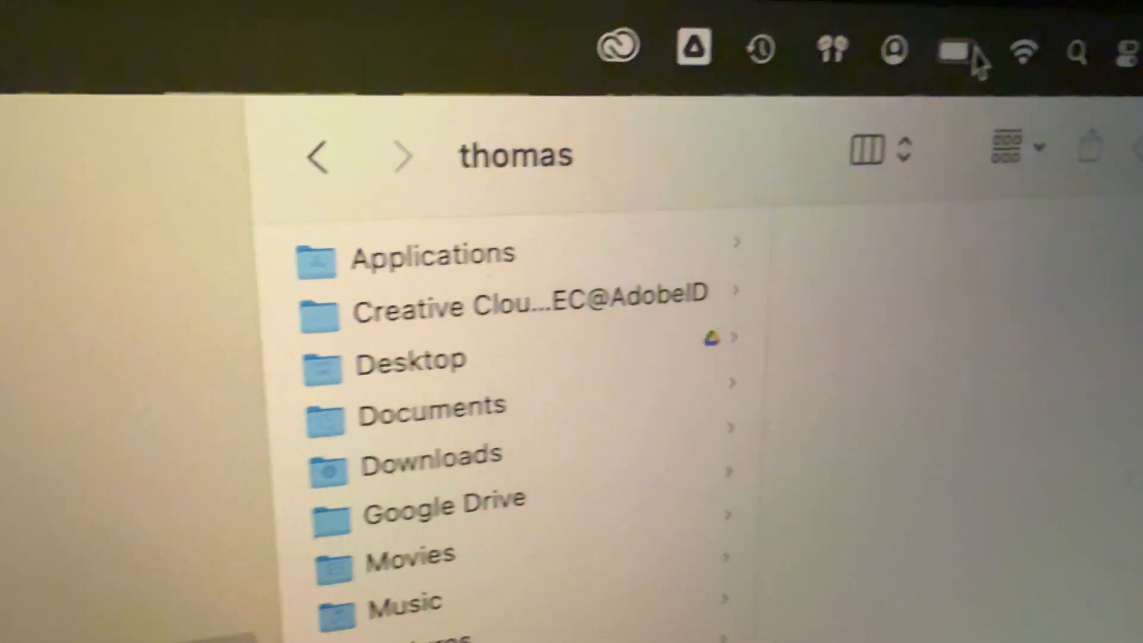
Open the menu bar battery status, which shows Power Source: Battery
{"action": "left_click", "coordinate": [958, 46]}
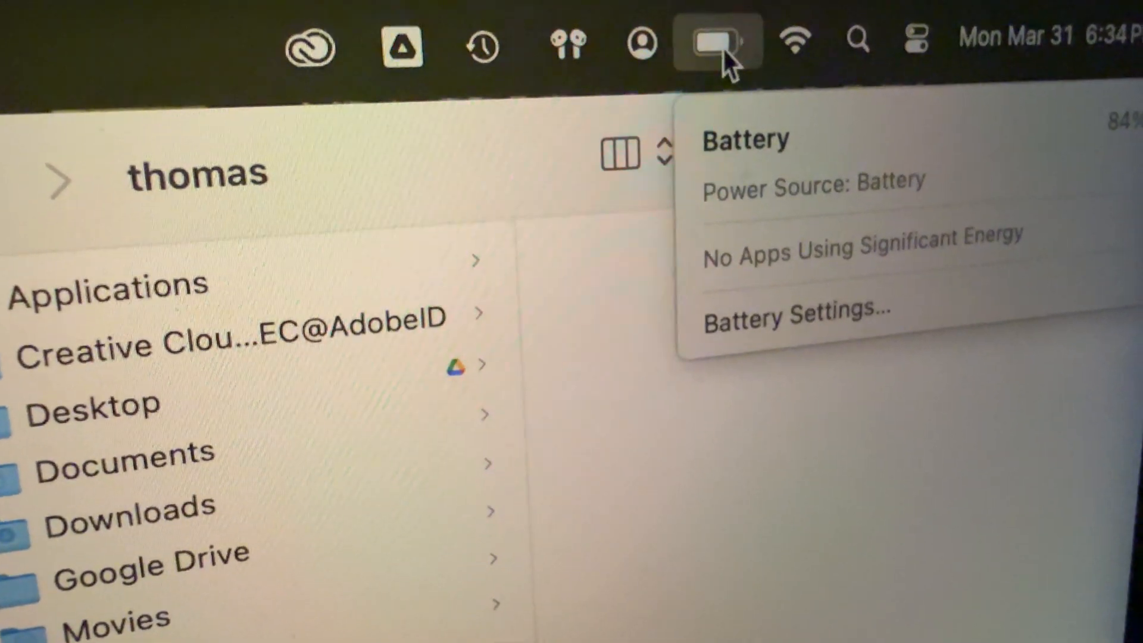
Open the Apple menu listing Sleep, Restart and Shut Down
{"action": "left_click", "coordinate": [64, 24]}
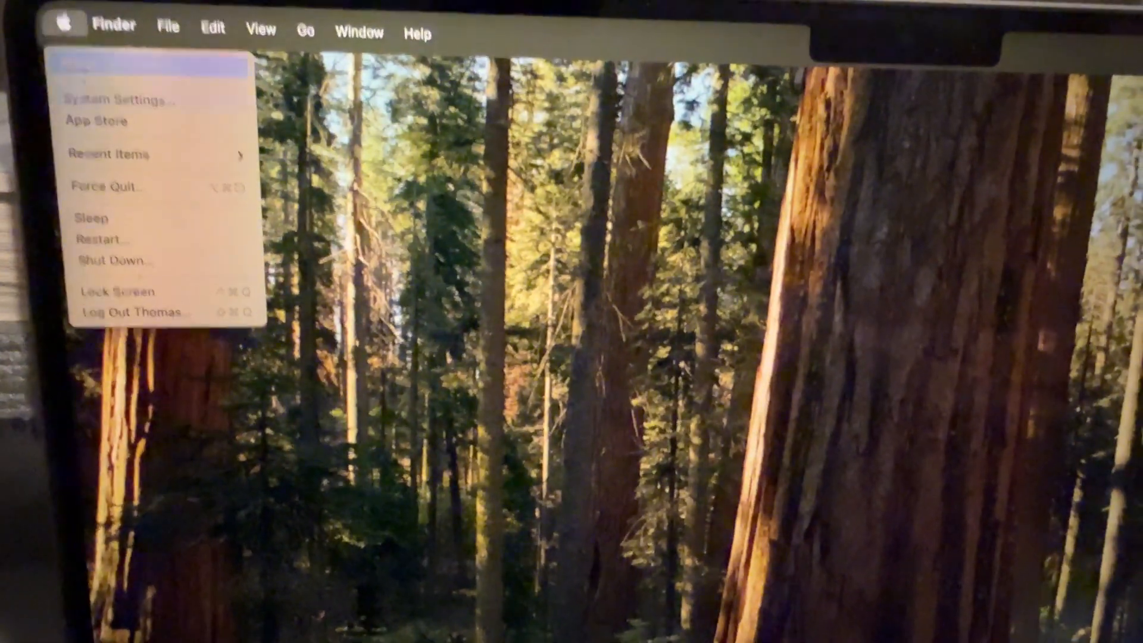
Restart the Mac and confirm the battery now shows Power Adapter at 80%
{"action": "left_click", "coordinate": [101, 238]}
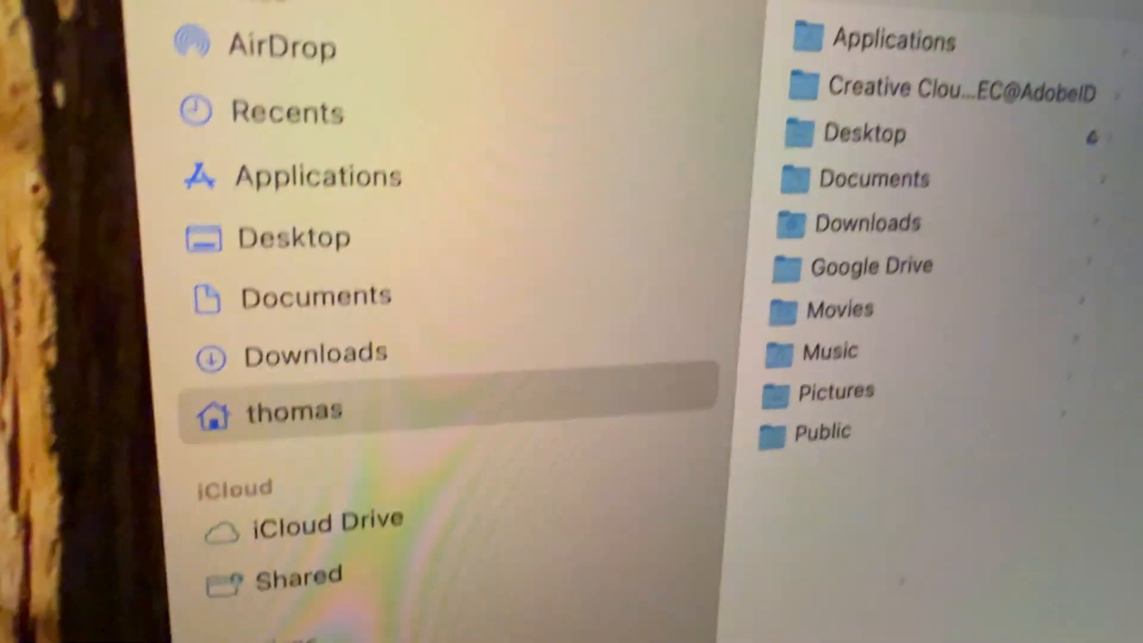
{"action": "left_click", "coordinate": [721, 22]}
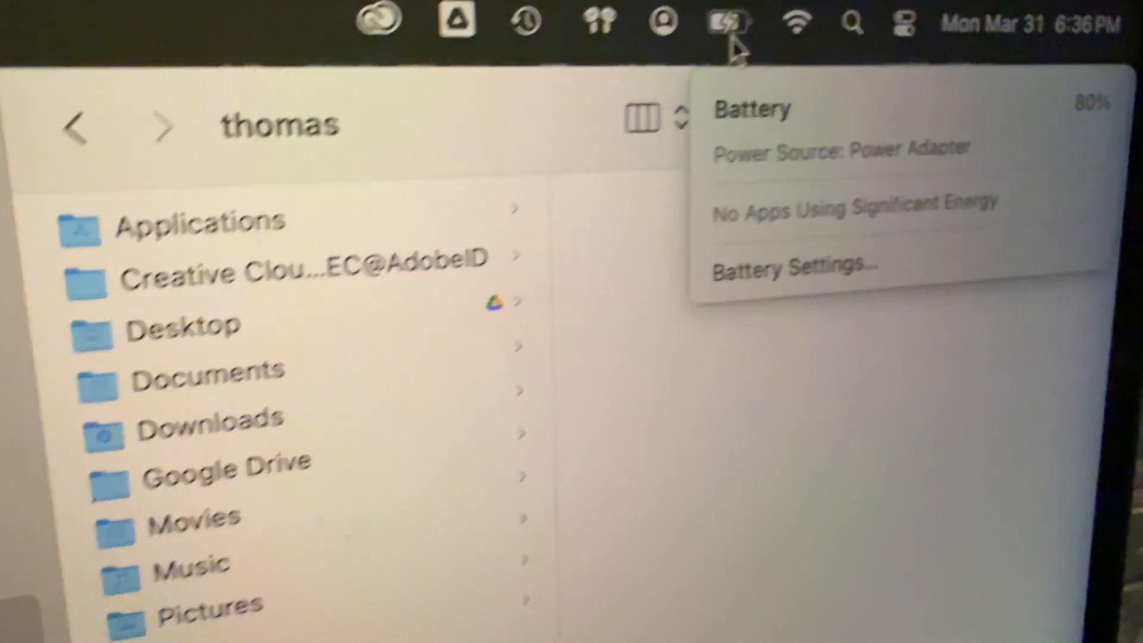